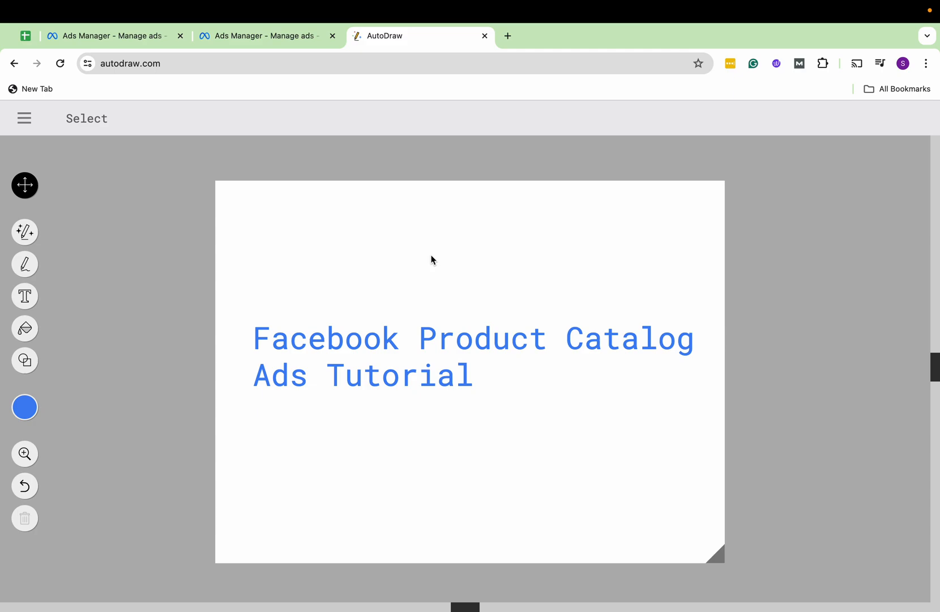
Step: Switch from the AutoDraw tutorial to the Ads Manager campaigns list
click(111, 35)
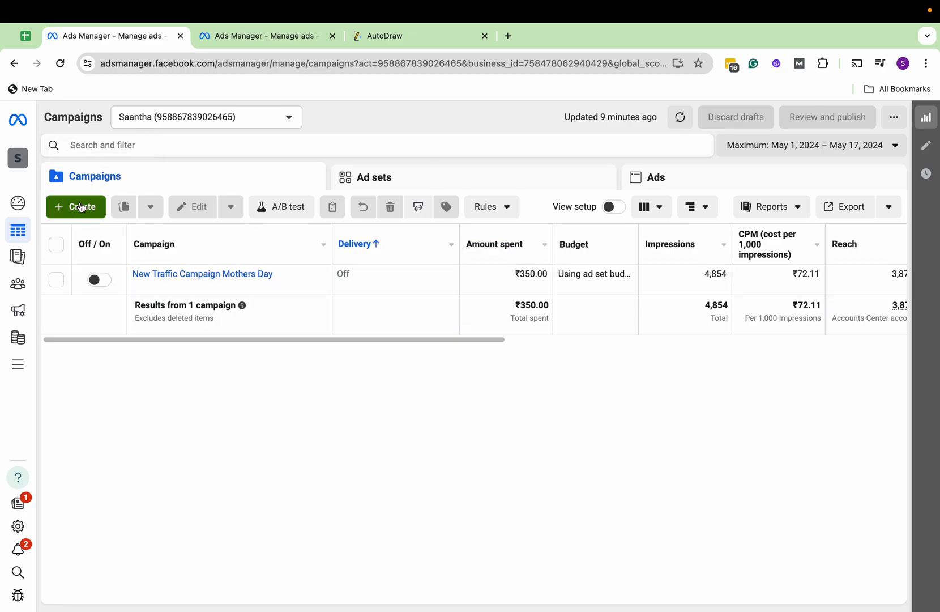
Step: Create a new campaign with the Sales objective and manual sales campaign setup
click(76, 206)
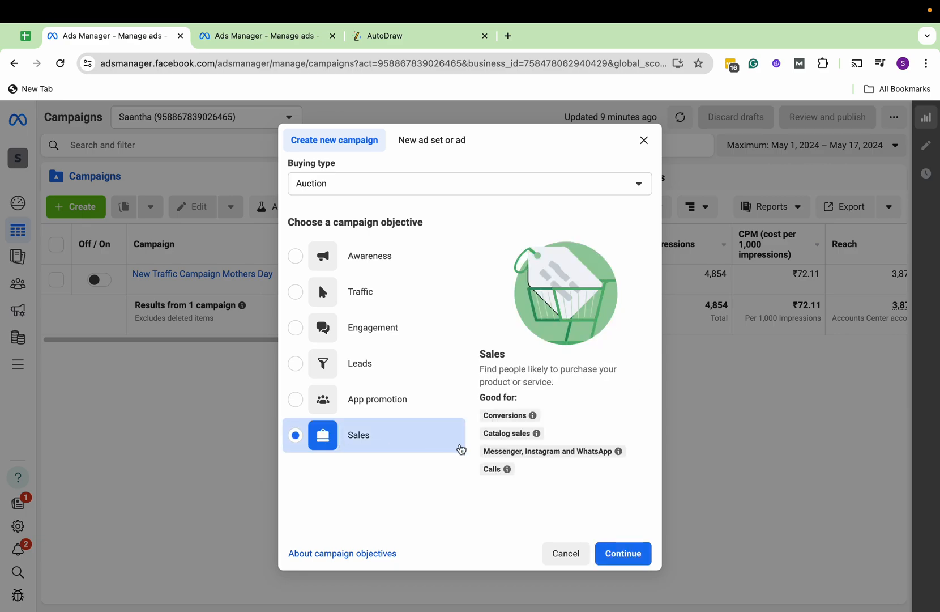
mouse_move(538, 433)
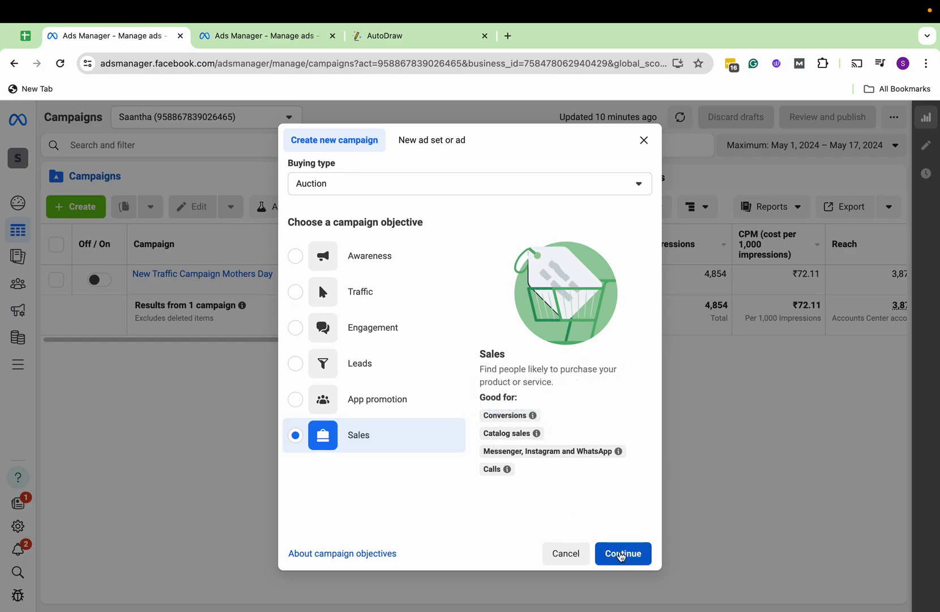
click(623, 552)
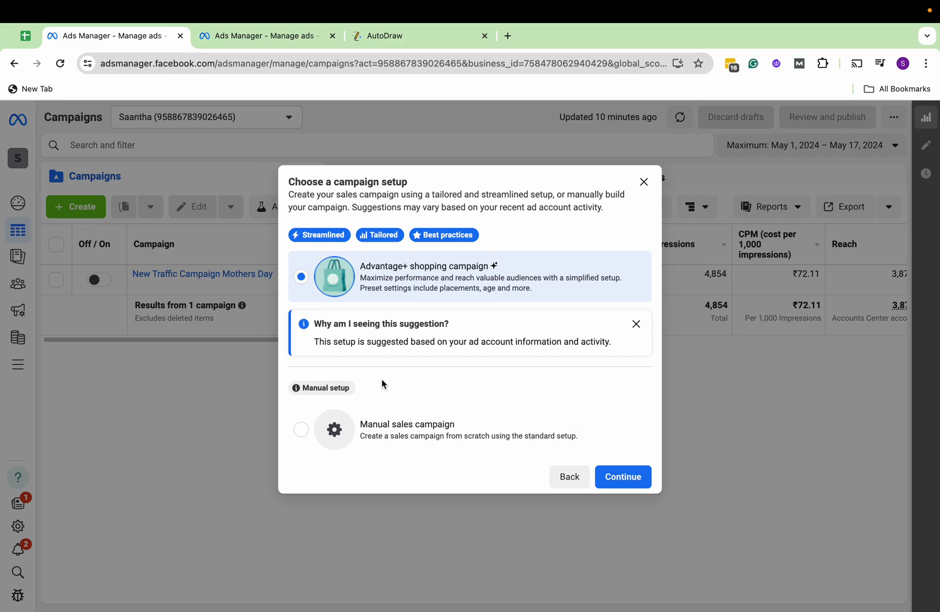
mouse_move(470, 425)
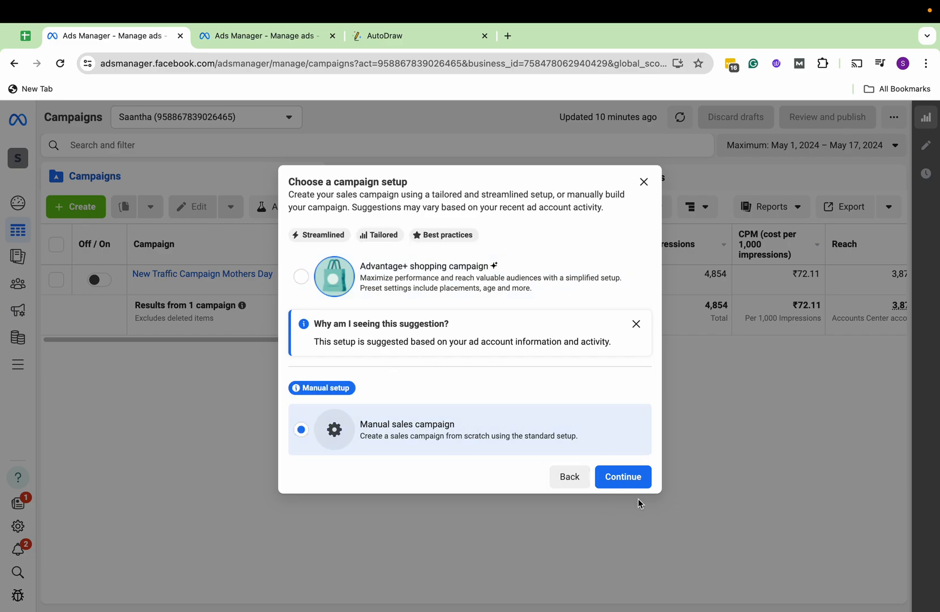
click(622, 476)
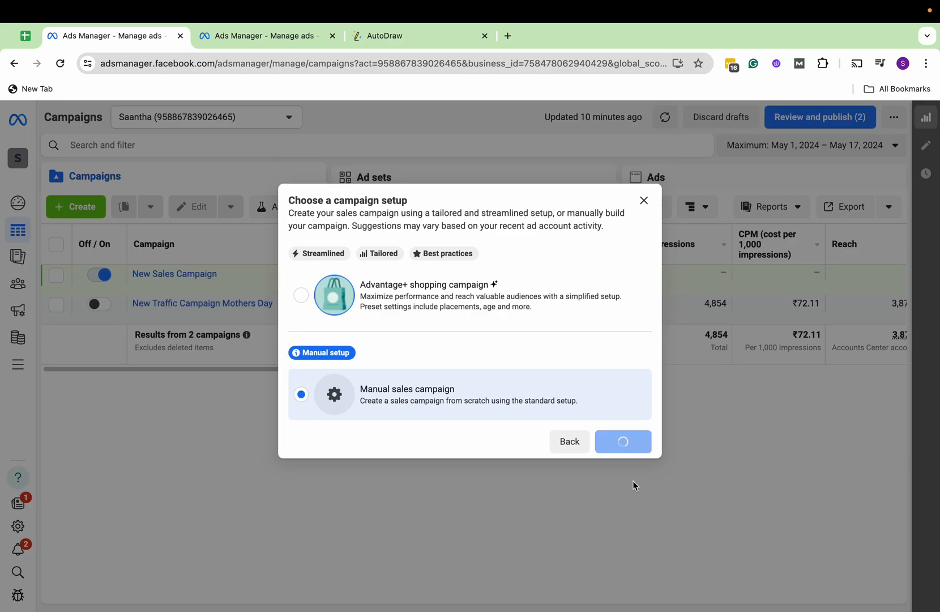
Step: Review the Advantage+ catalog ads setting using the Shopify Product Catalog, then proceed
click(623, 441)
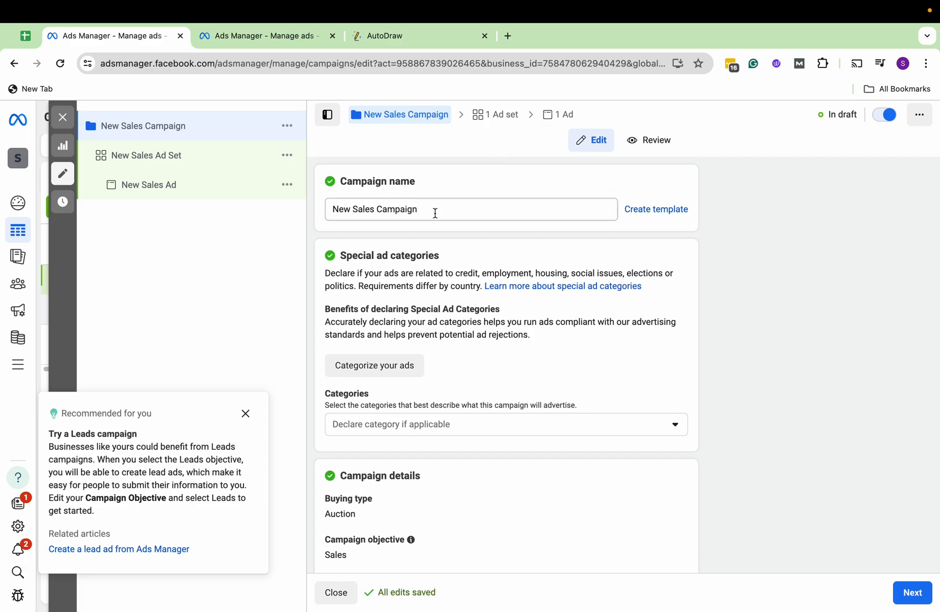
scroll(down, 3)
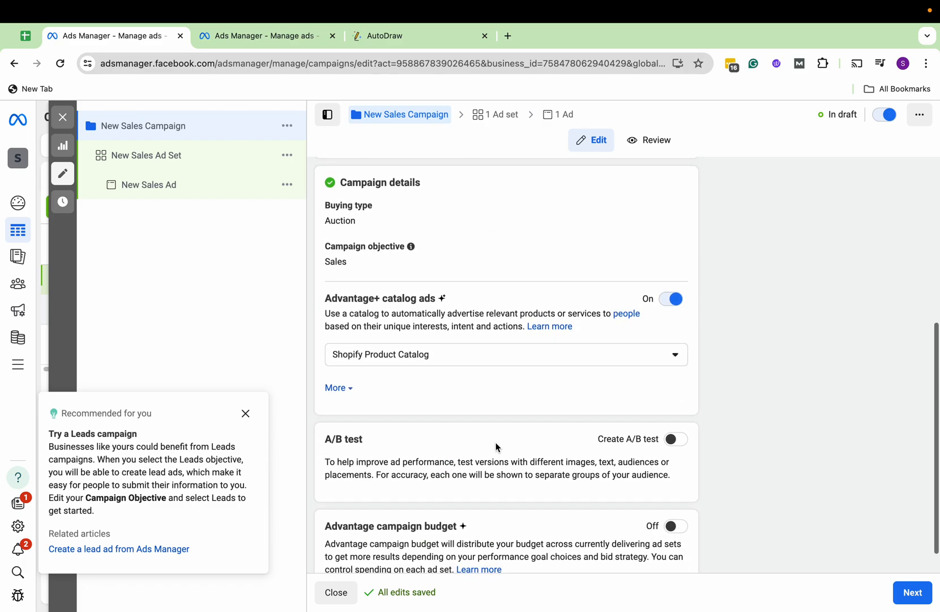
scroll(down, 3)
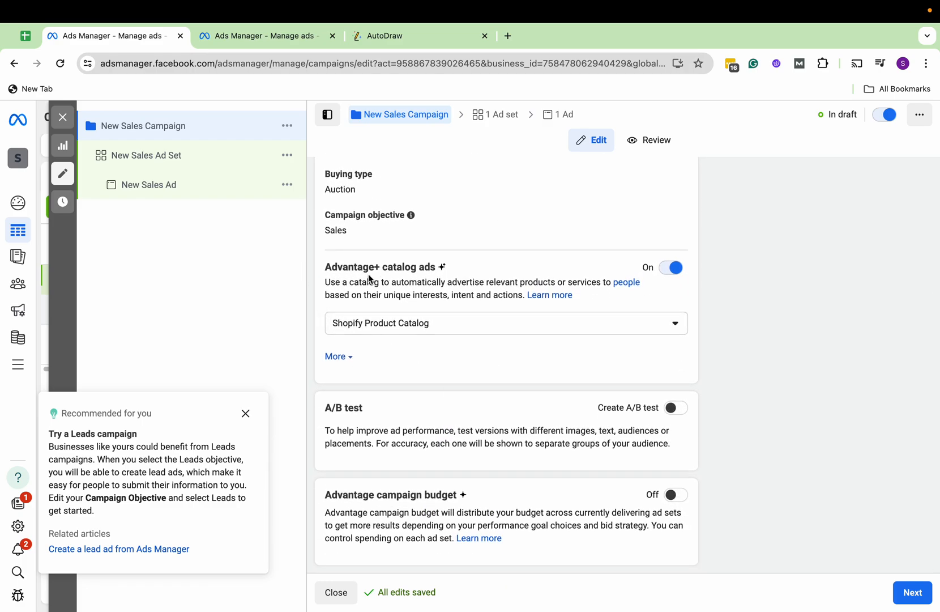
click(504, 322)
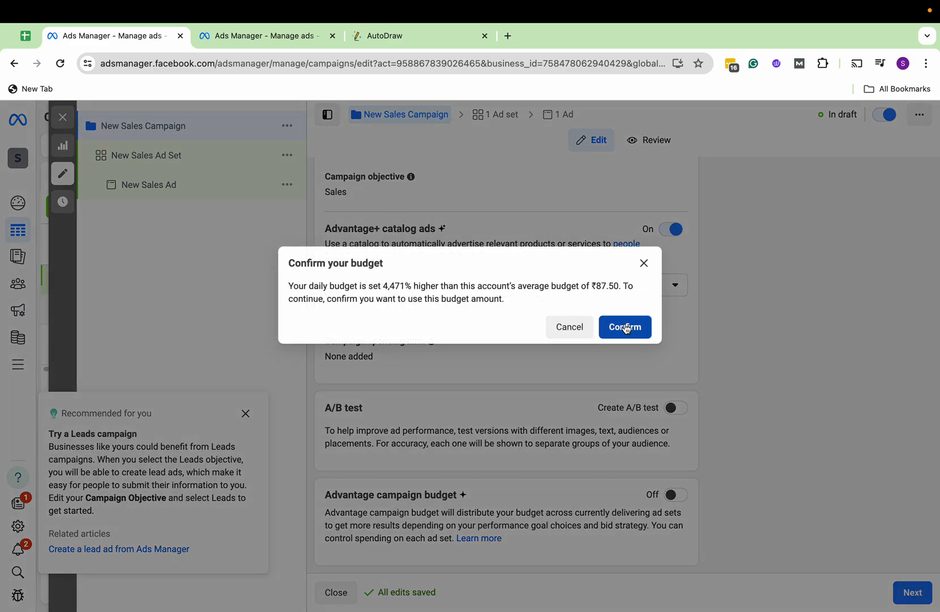
Step: Accept the higher daily budget and set the performance goal to maximize conversions
click(625, 327)
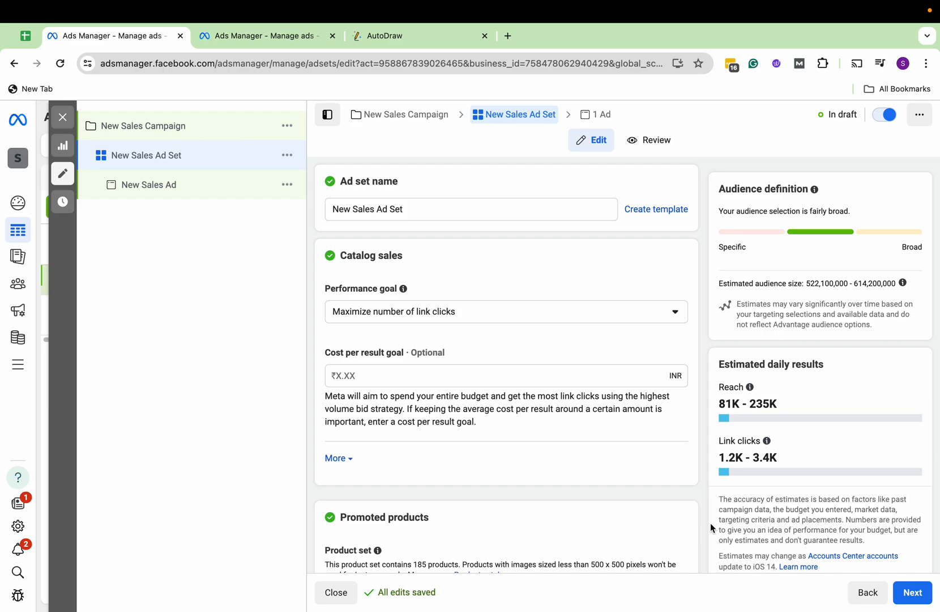
mouse_move(430, 324)
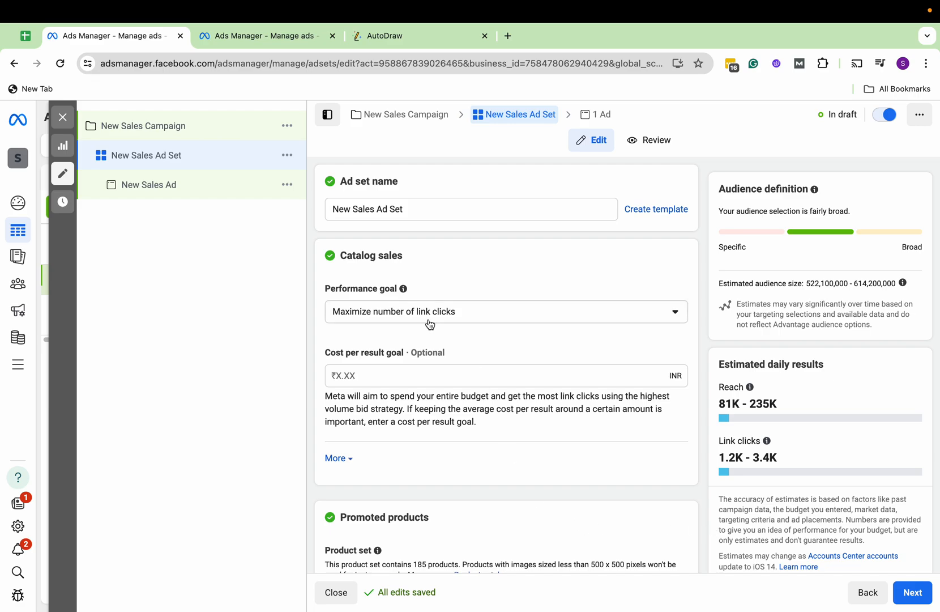
click(505, 311)
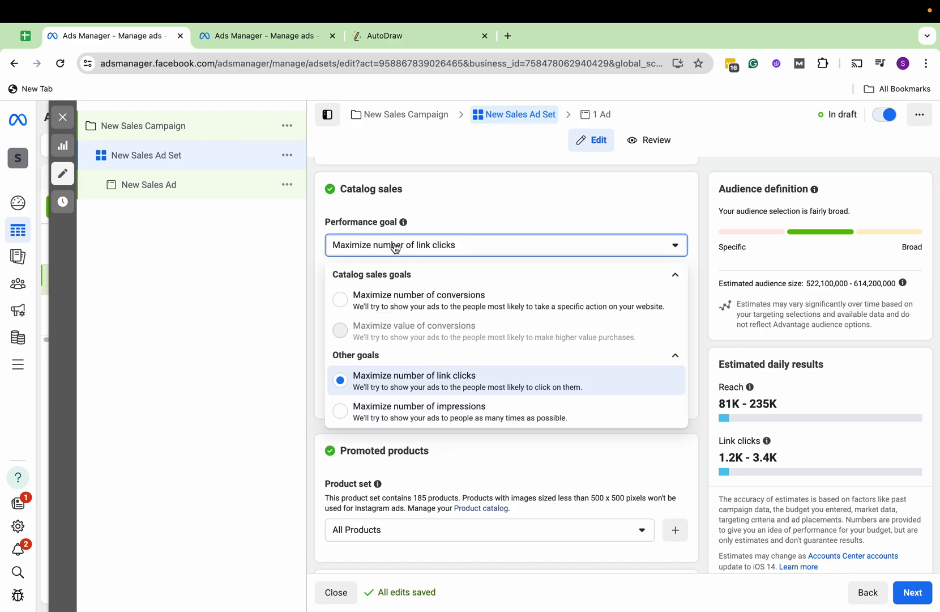
scroll(down, 3)
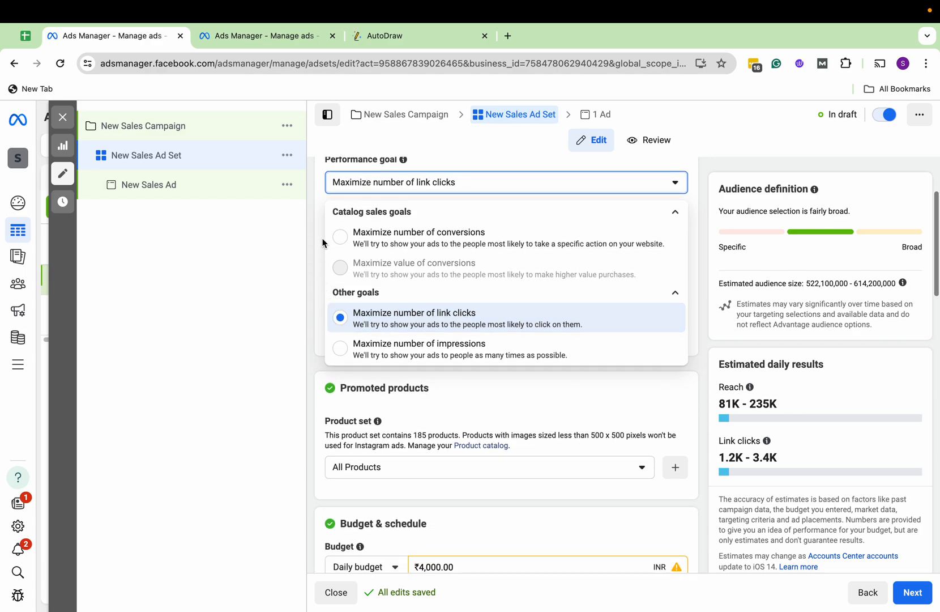
click(418, 233)
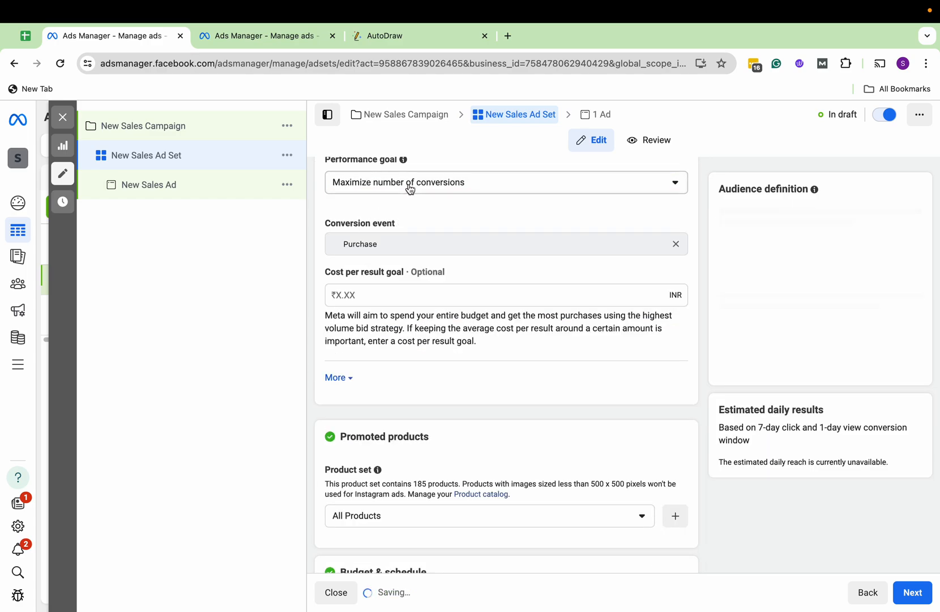
Step: Keep maximize conversions as the goal and select the Saree product set
click(505, 182)
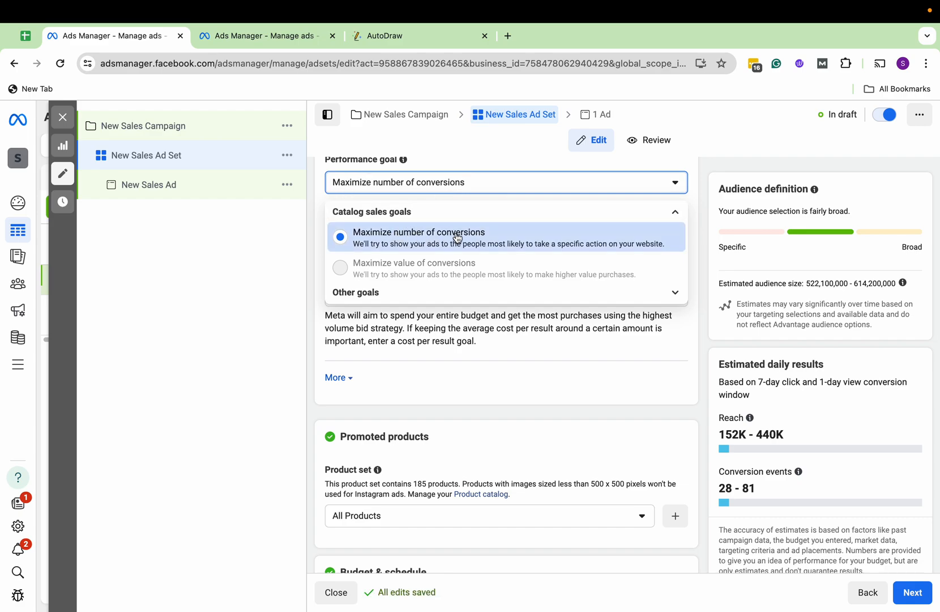
click(418, 236)
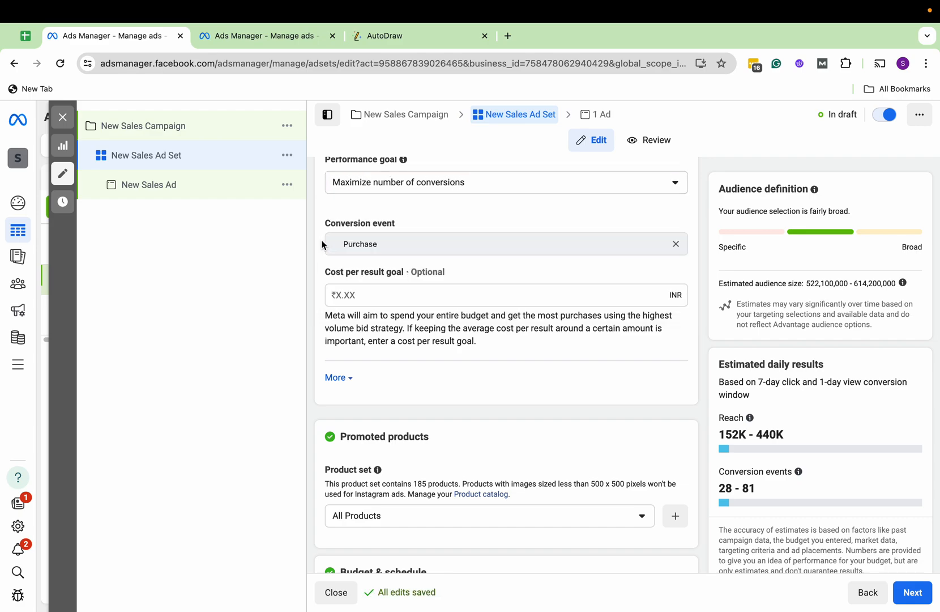
scroll(down, 3)
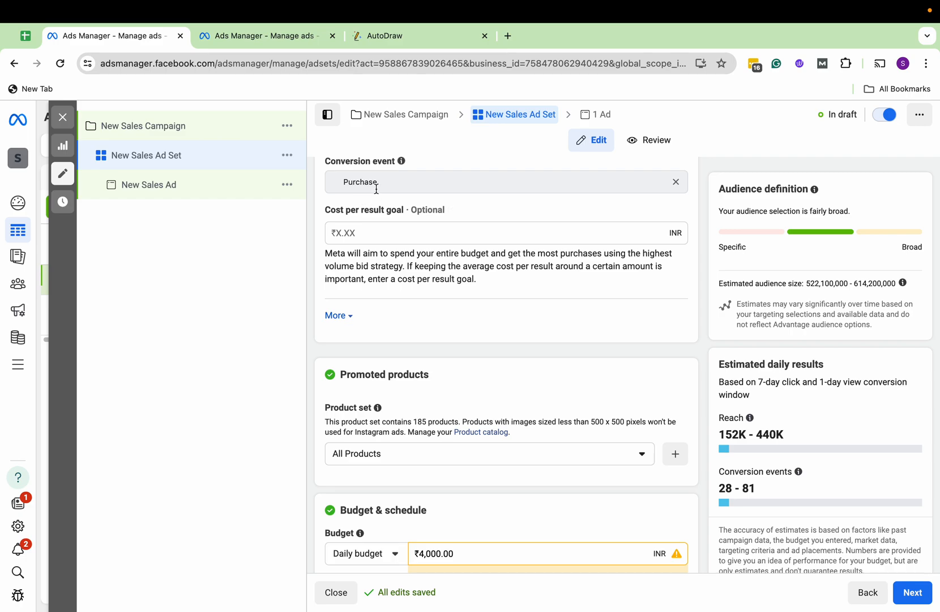
scroll(down, 3)
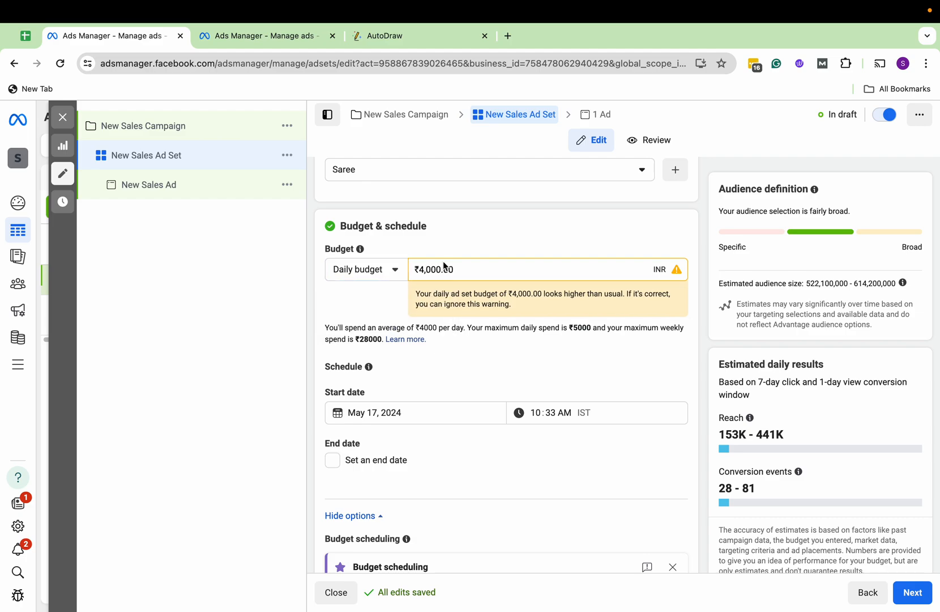
Step: Enter a daily budget of 40 and review the India audience location
text(40)
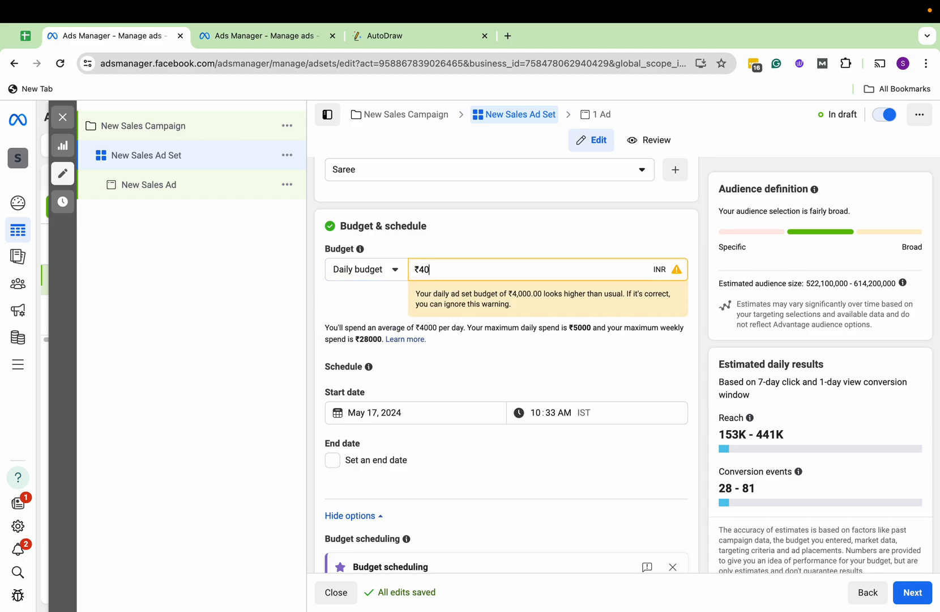
scroll(down, 3)
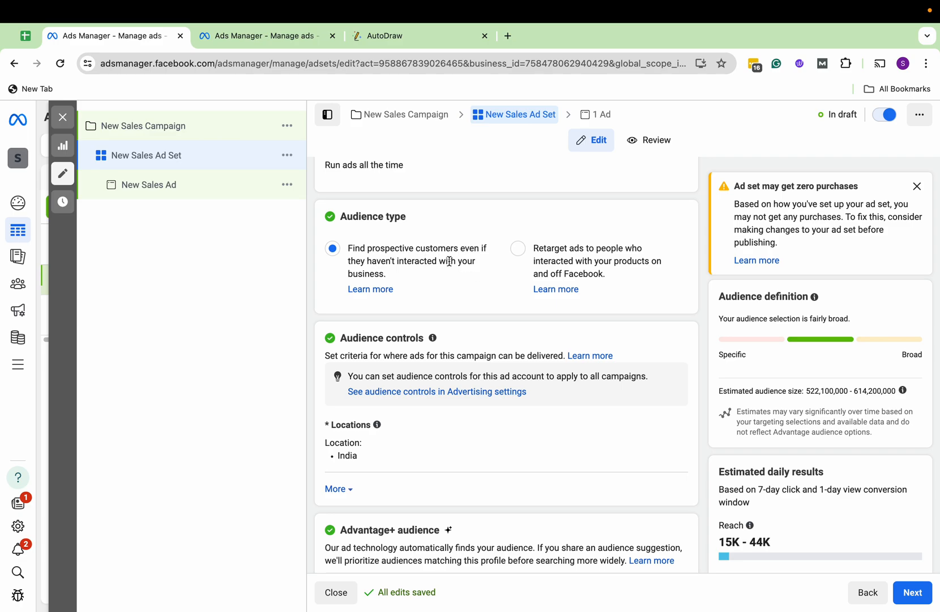
mouse_move(538, 404)
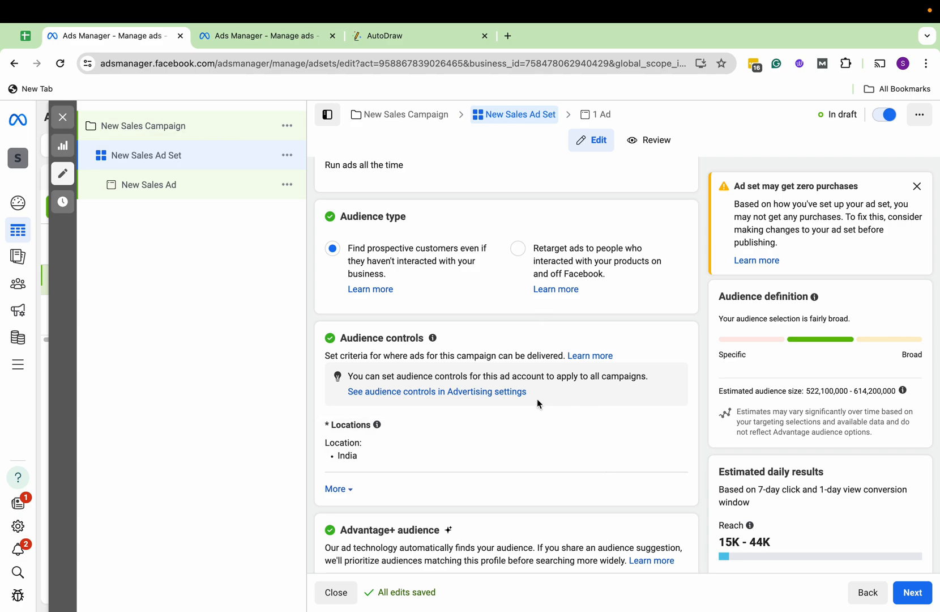
scroll(down, 3)
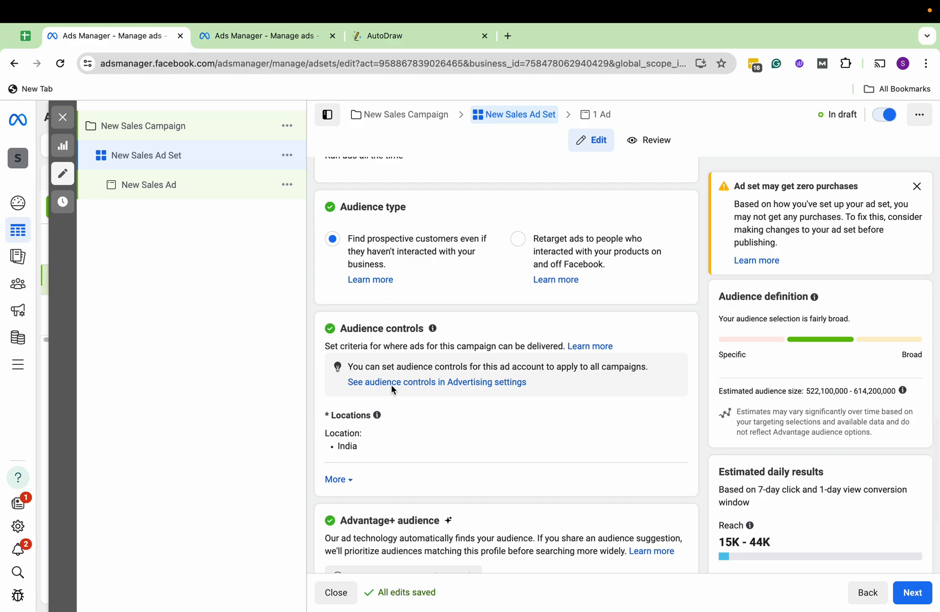
scroll(down, 3)
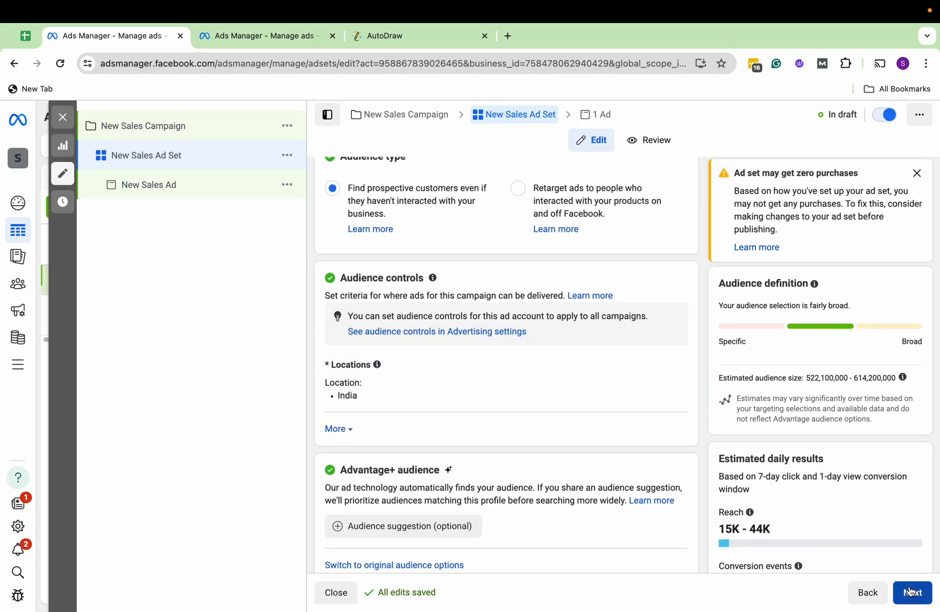
Step: Move on to the ad setup and link the business's Instagram account
click(911, 592)
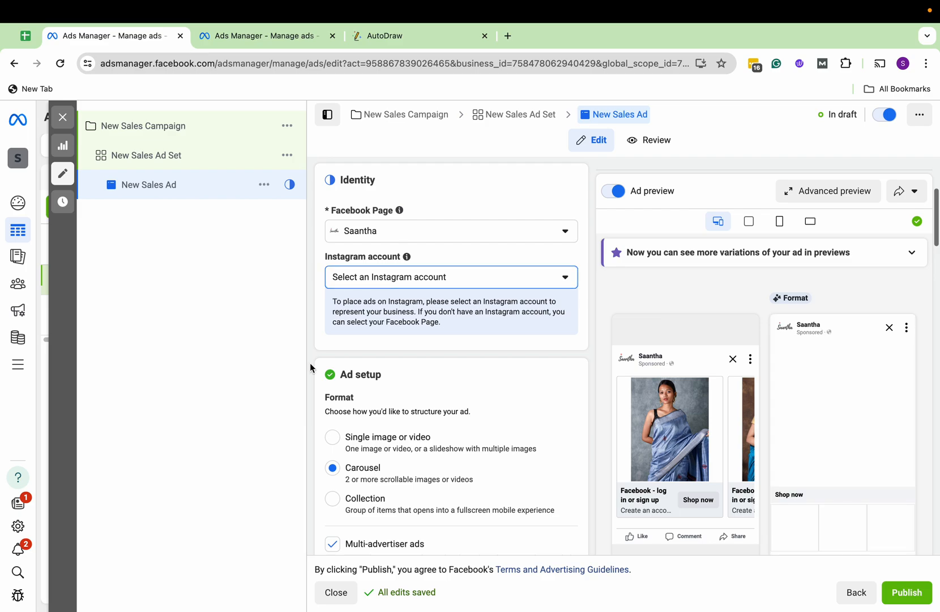
click(450, 276)
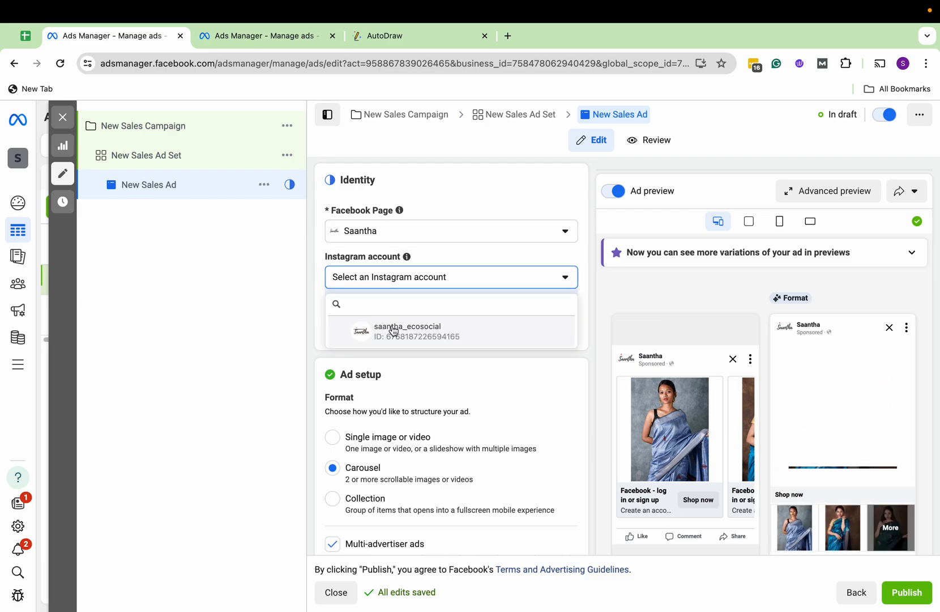
click(407, 330)
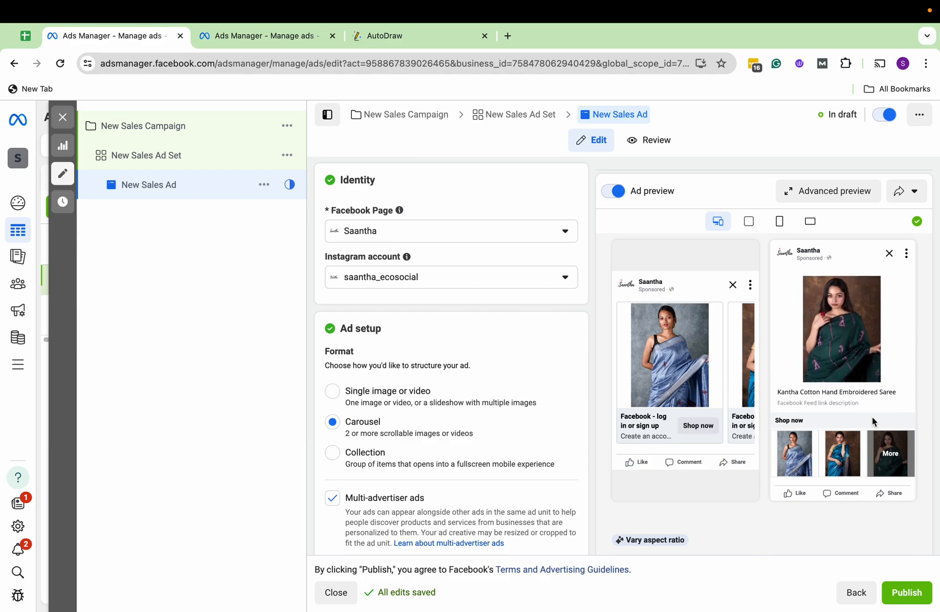
Step: Preview the carousel in square, landscape and vertical placements, ending on square
click(749, 221)
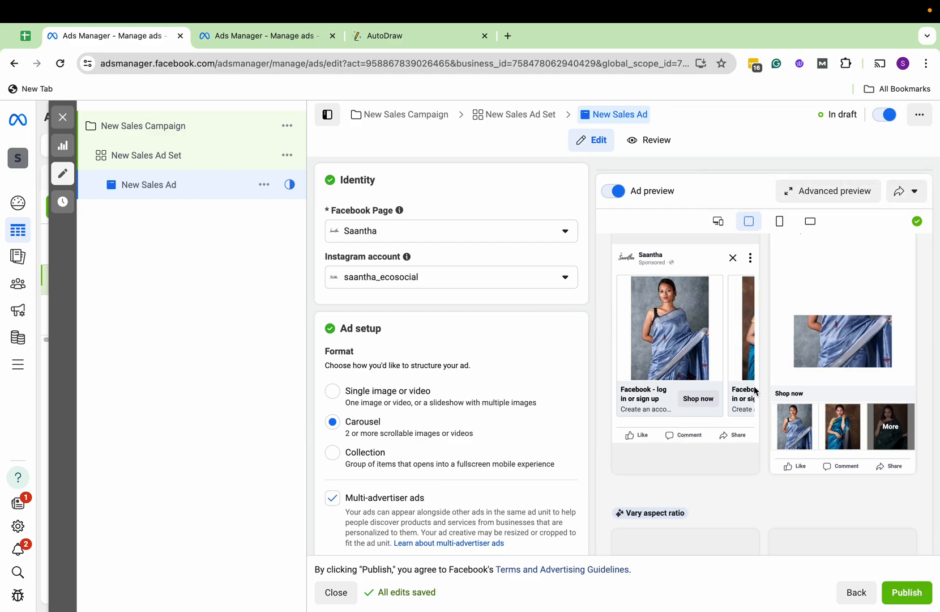
click(808, 221)
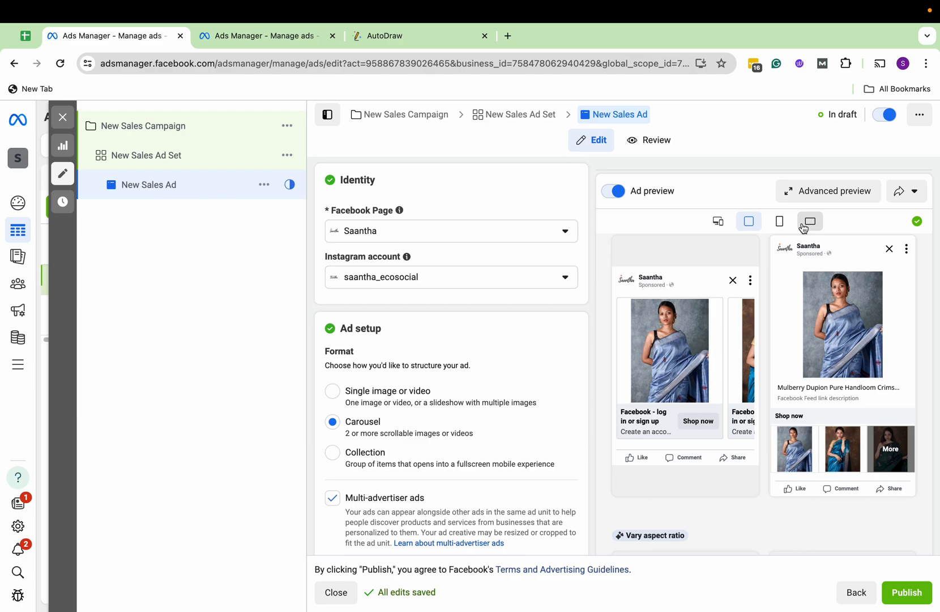
click(810, 221)
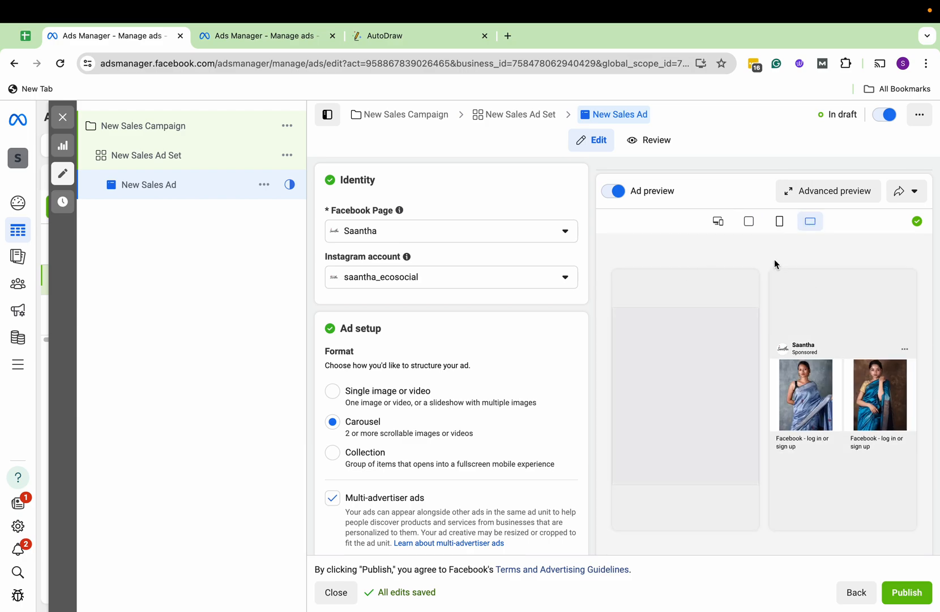
click(748, 221)
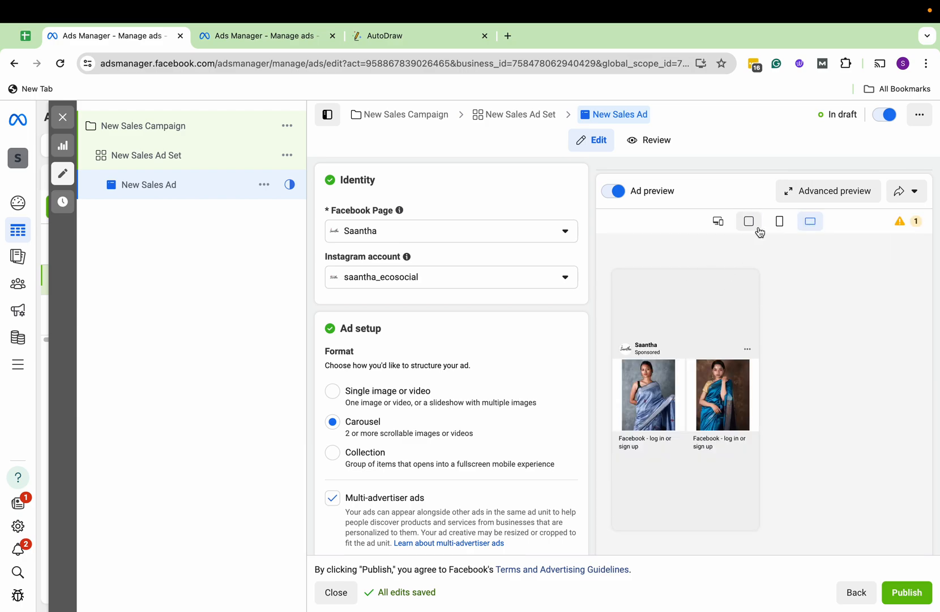
click(779, 222)
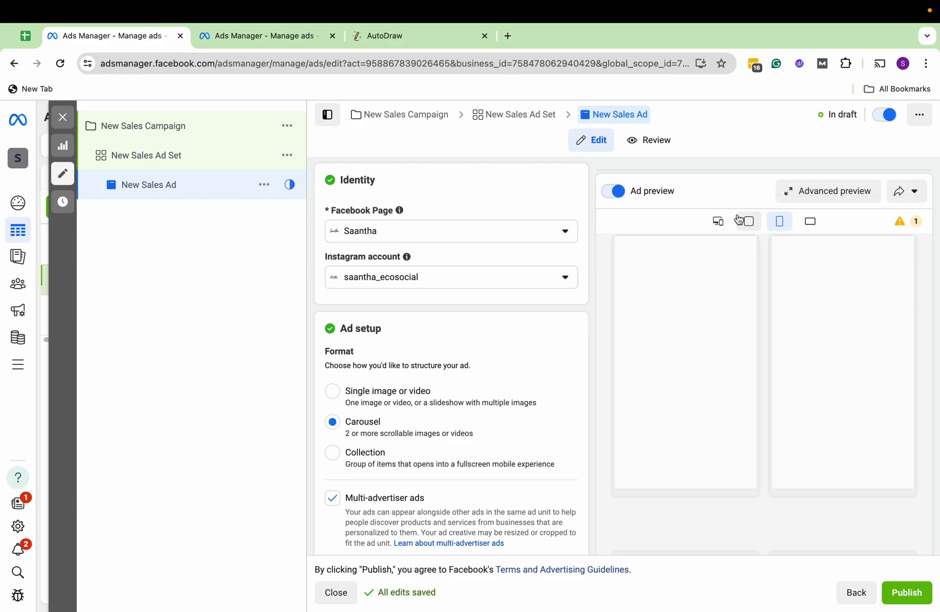
mouse_move(747, 221)
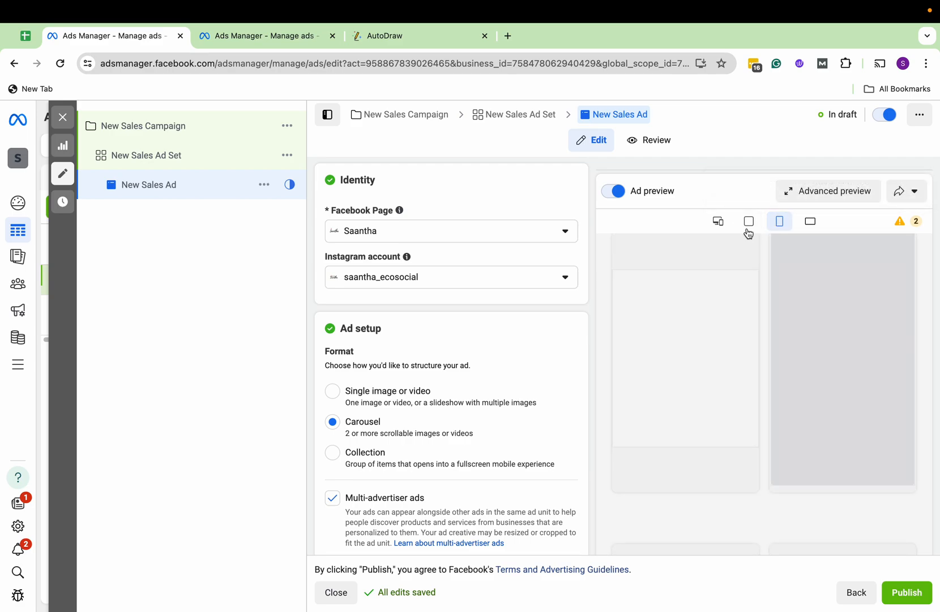
click(748, 221)
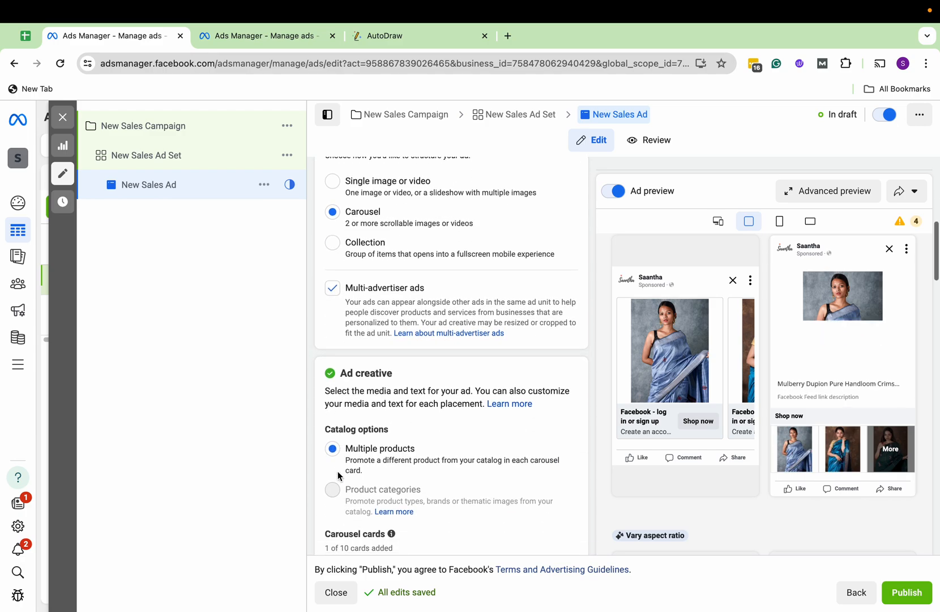
scroll(down, 3)
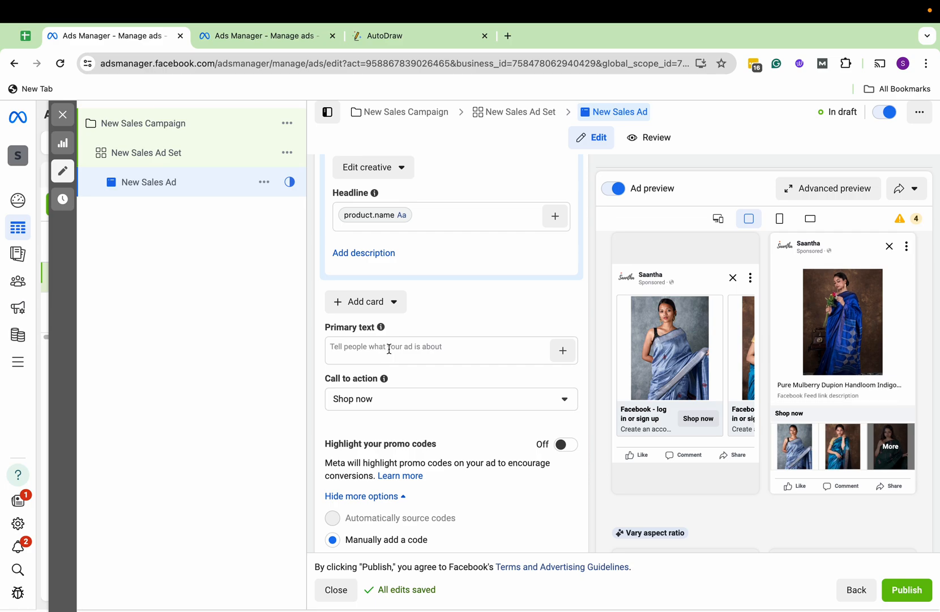
scroll(down, 3)
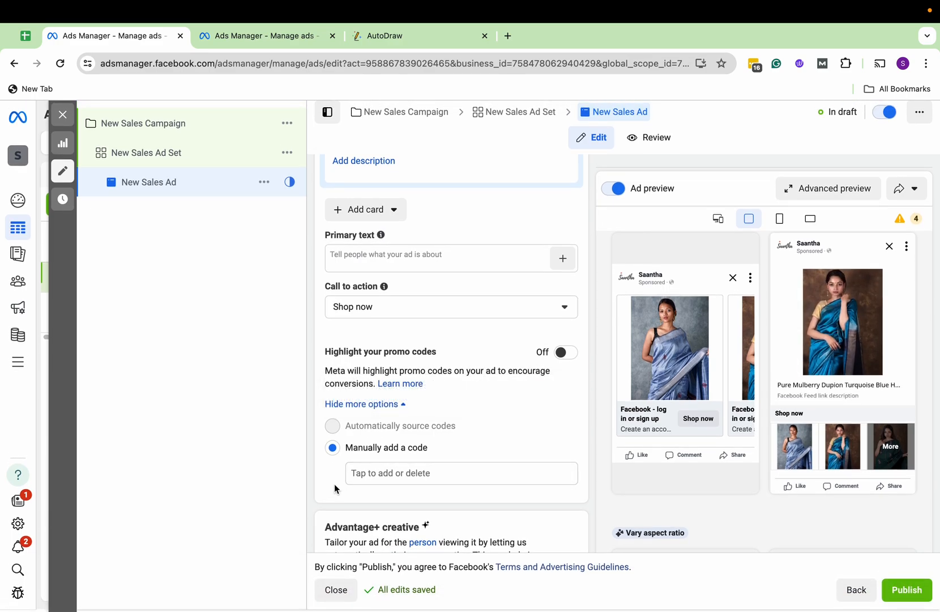
scroll(down, 3)
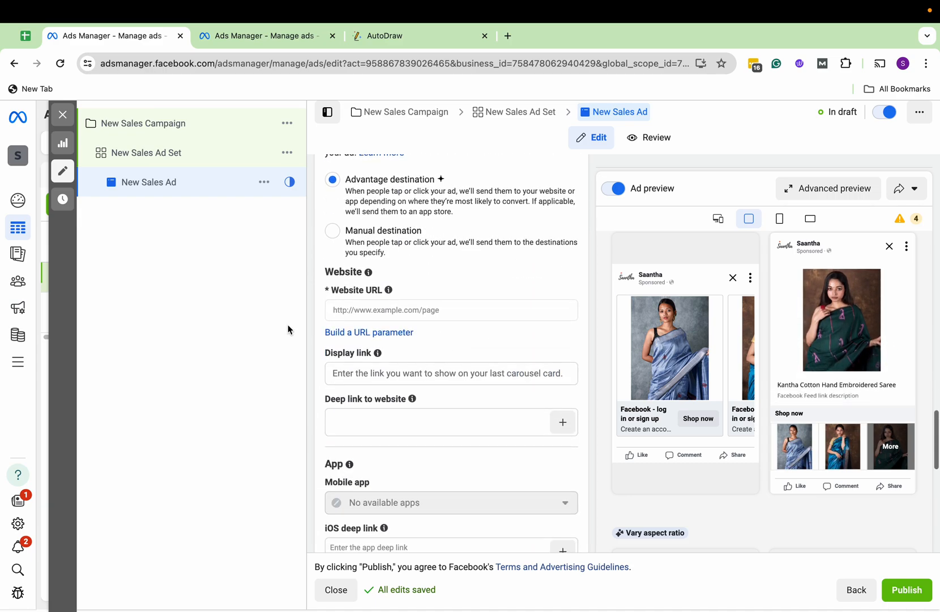
scroll(down, 3)
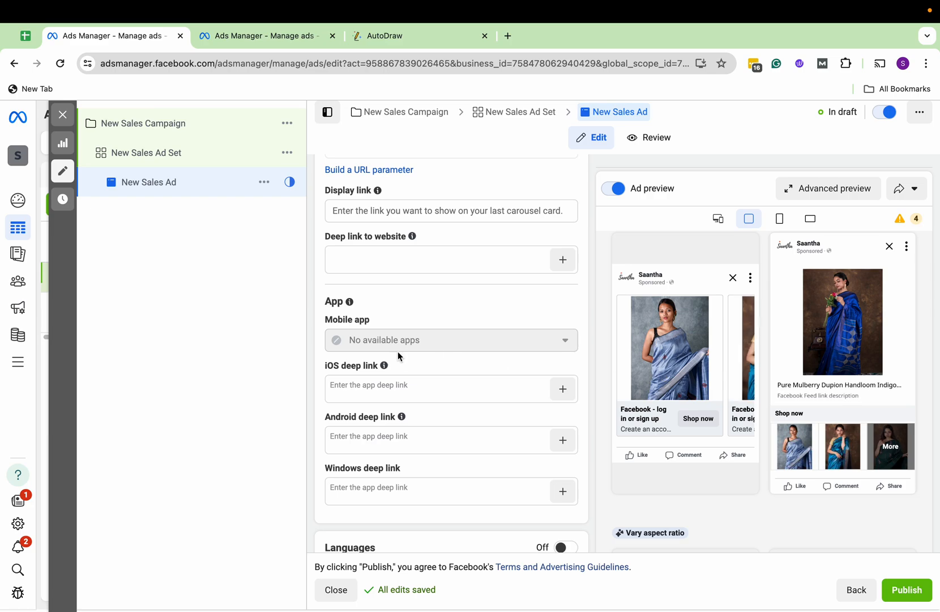
scroll(down, 3)
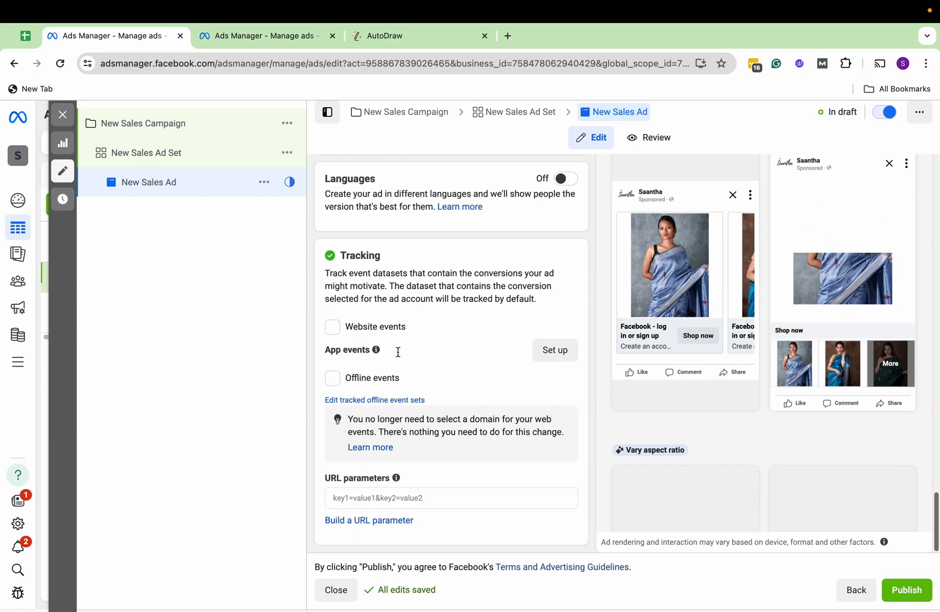